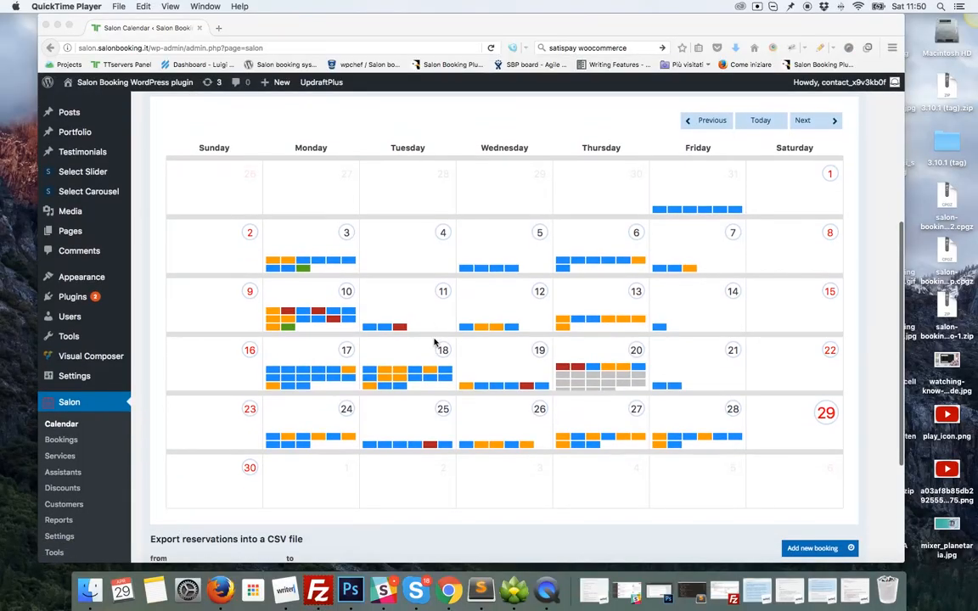
mouse_move(402, 316)
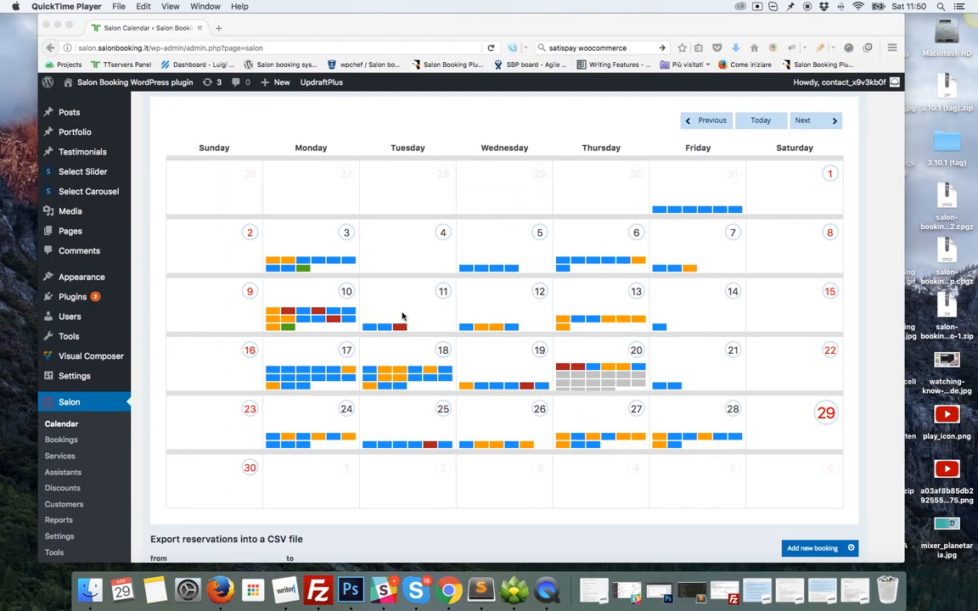
mouse_move(630, 361)
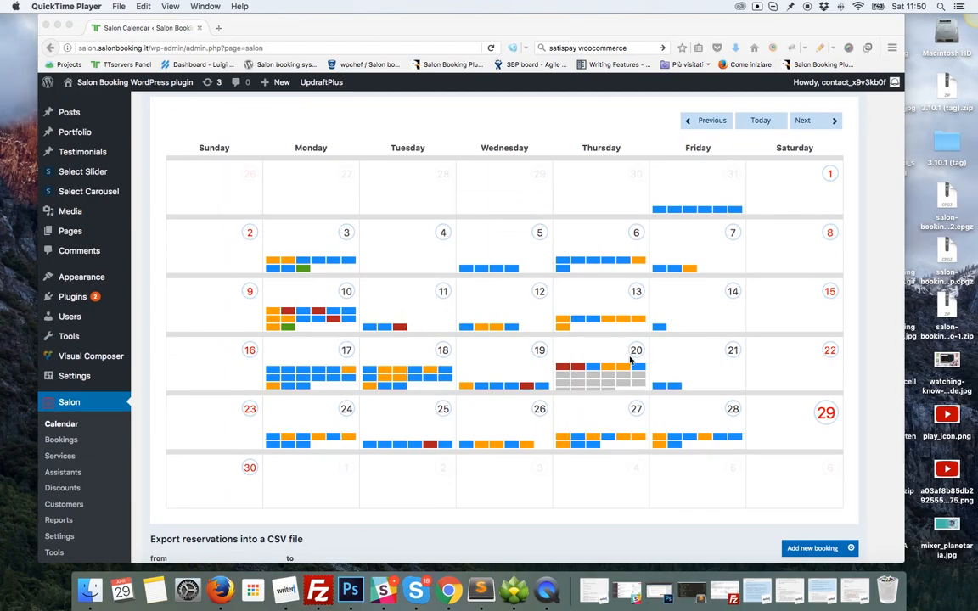
mouse_move(635, 351)
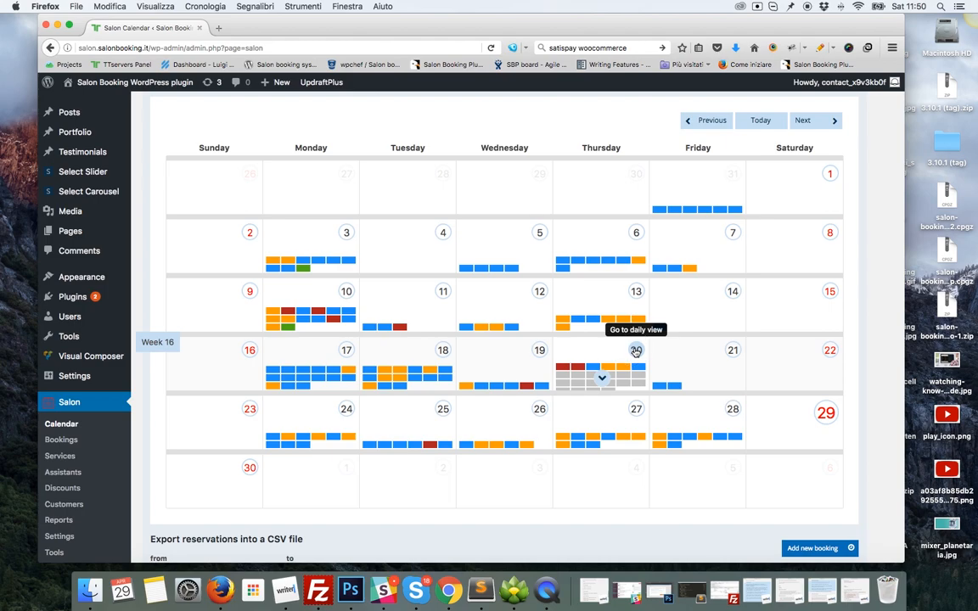
- Open the daily schedule for Thursday 20 April 2017 from the month calendar
click(636, 350)
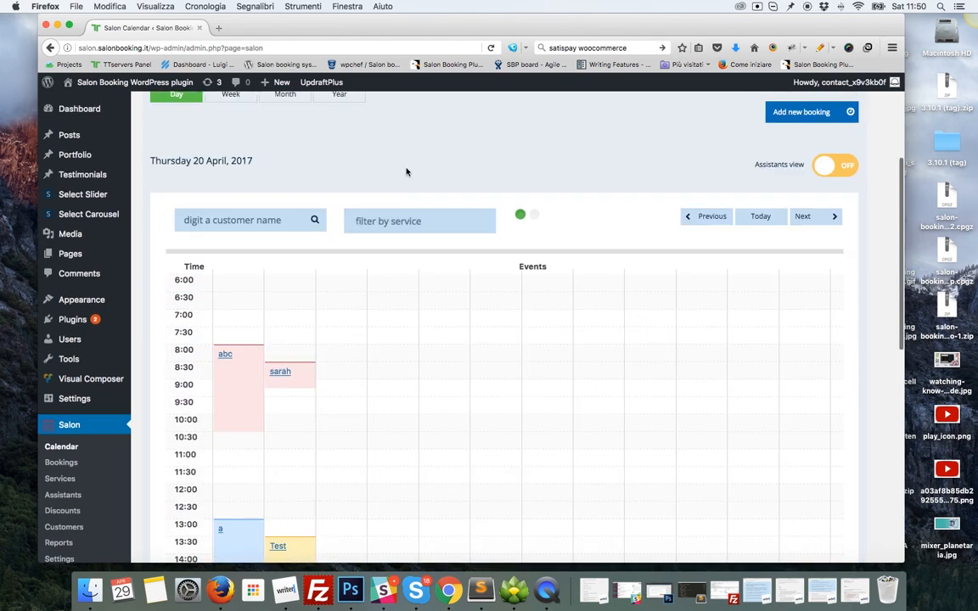
click(246, 221)
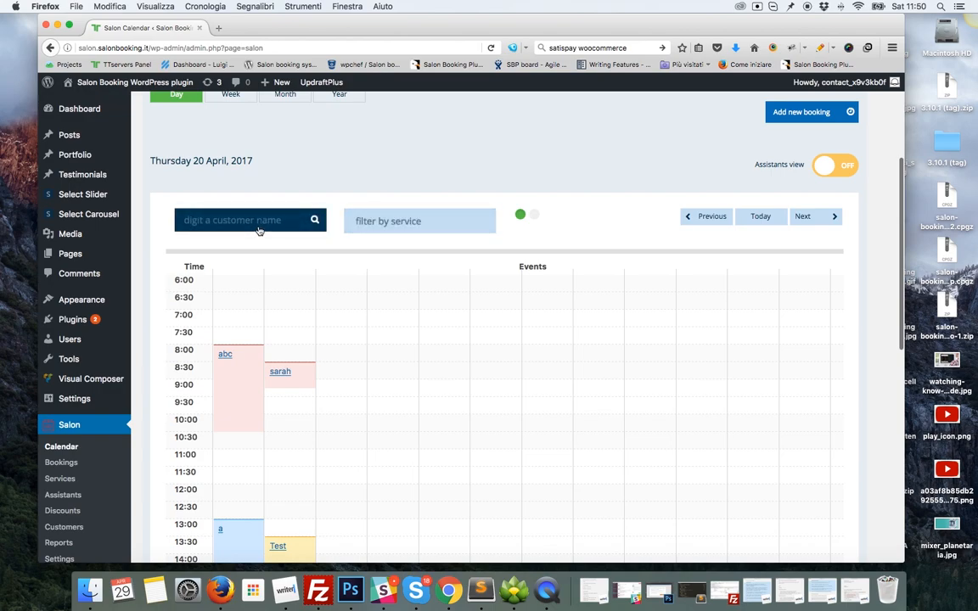
mouse_move(237, 231)
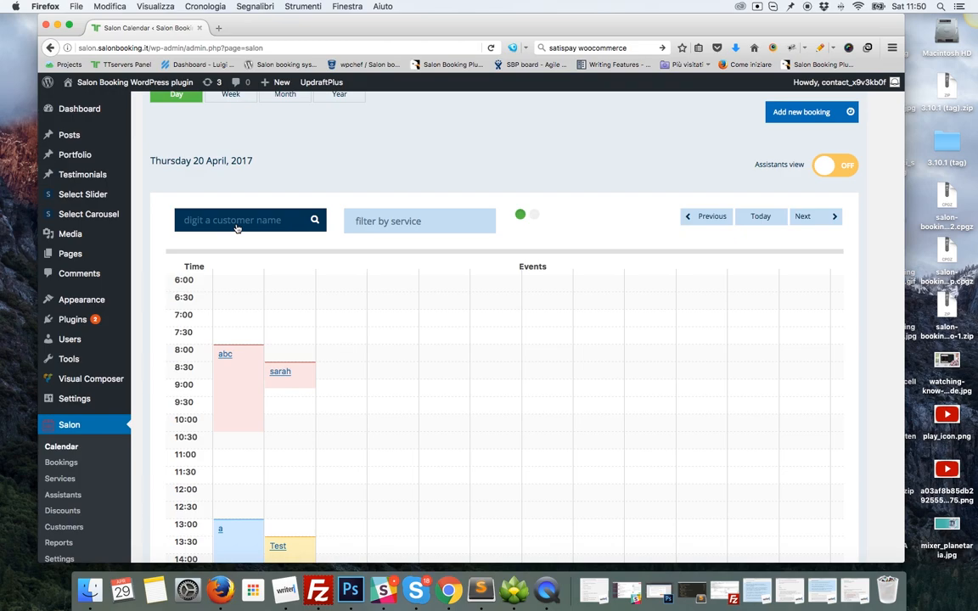
mouse_move(239, 223)
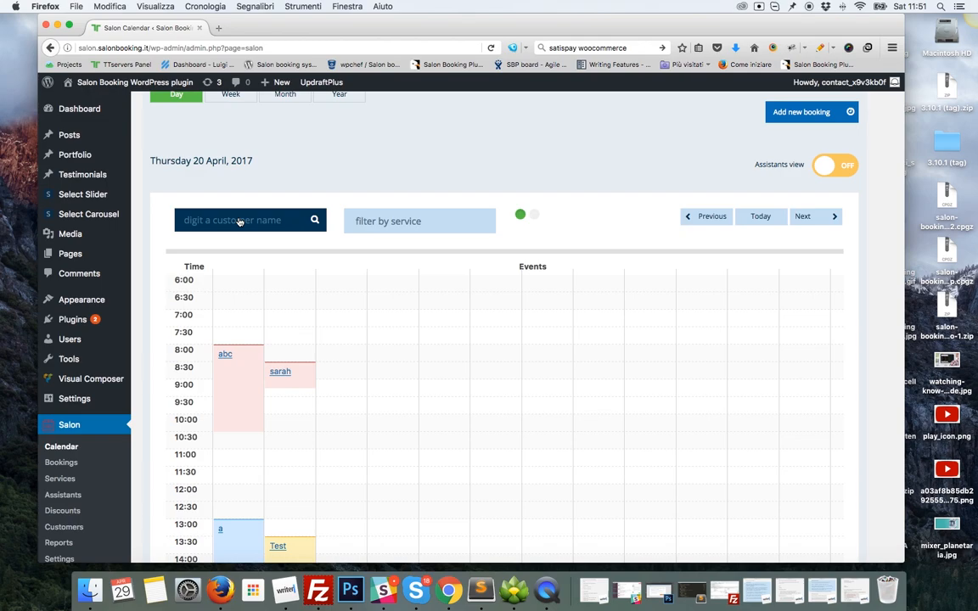
click(242, 221)
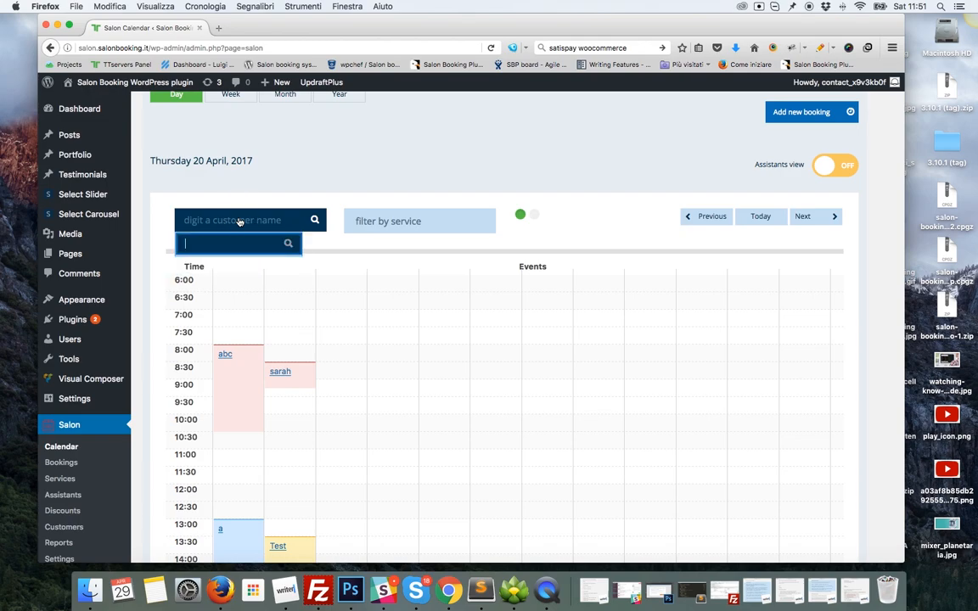
text(sarah)
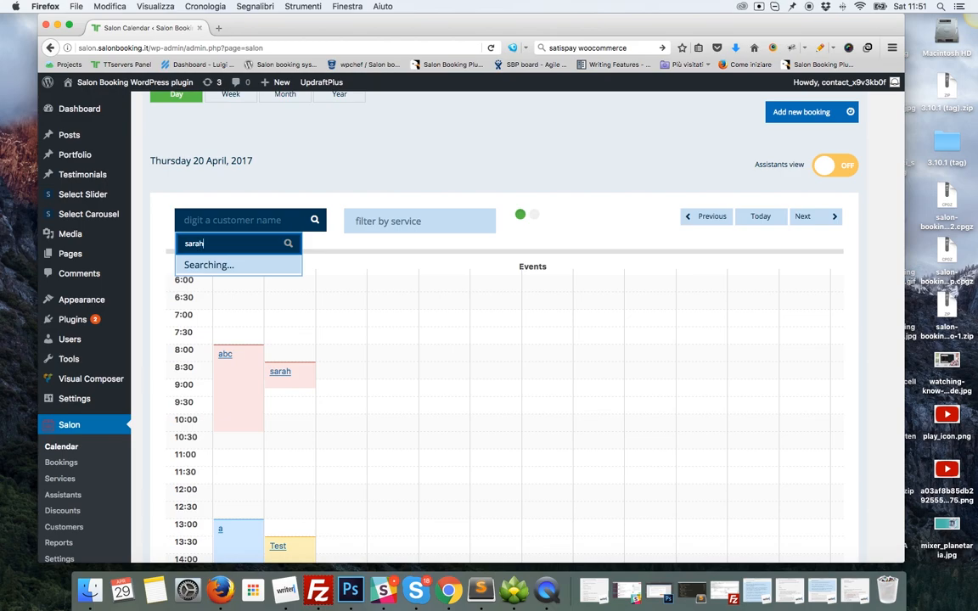
click(218, 265)
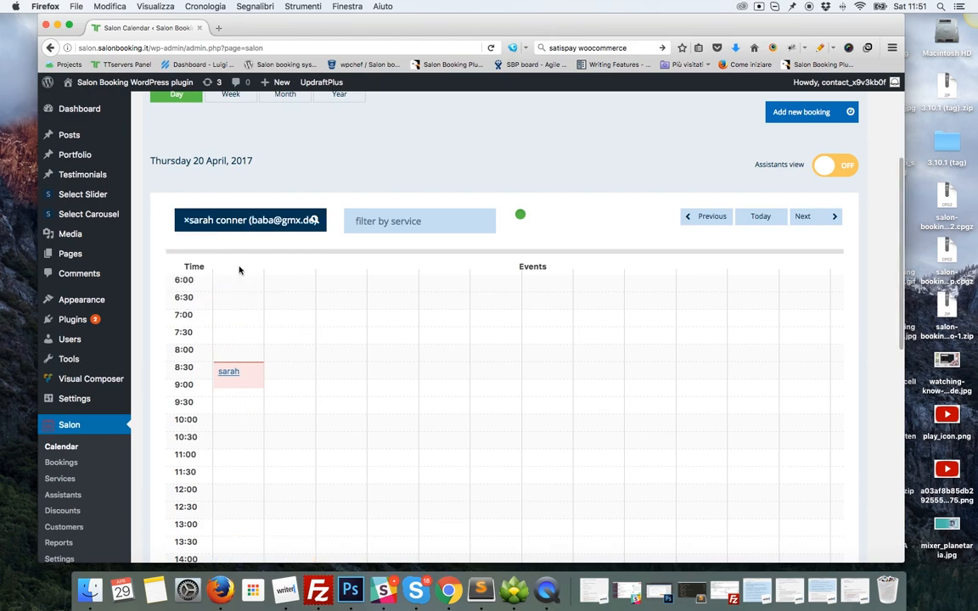
scroll(down, 3)
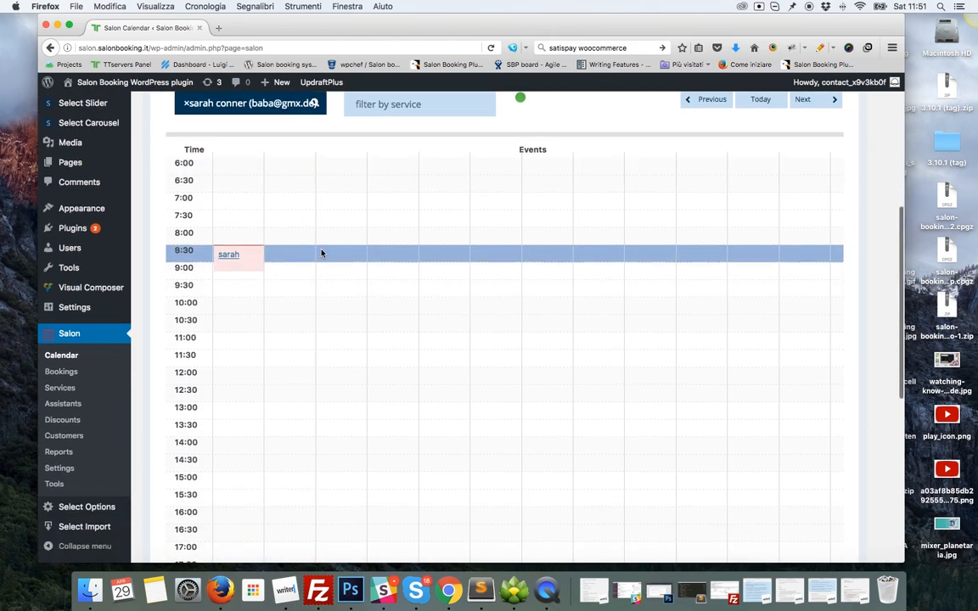
mouse_move(344, 253)
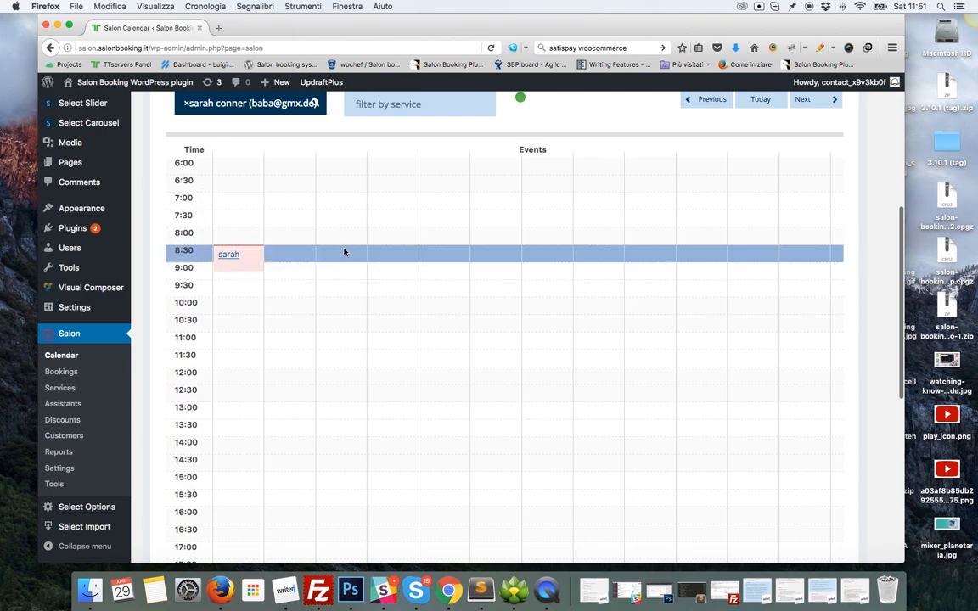
mouse_move(254, 262)
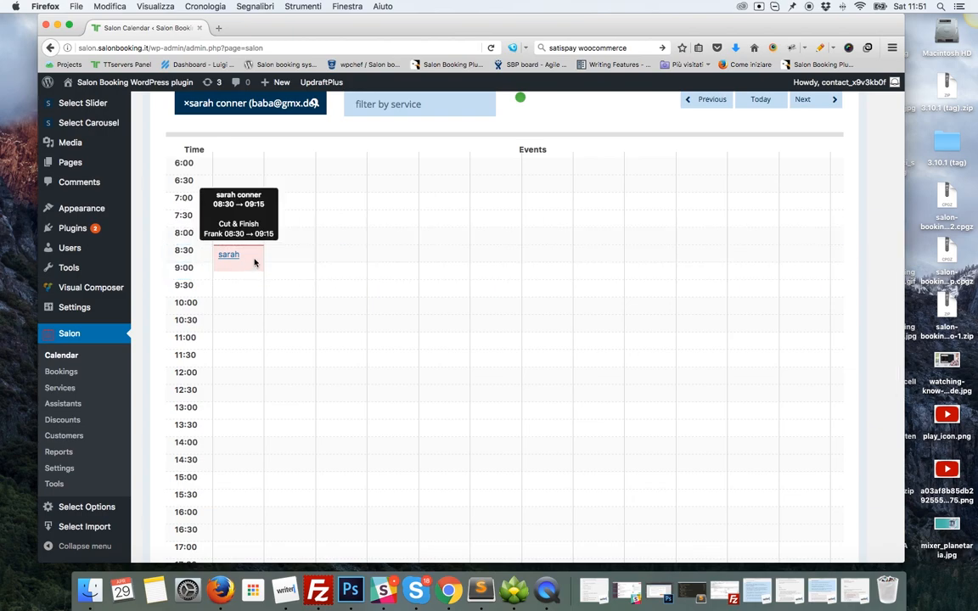
mouse_move(532, 303)
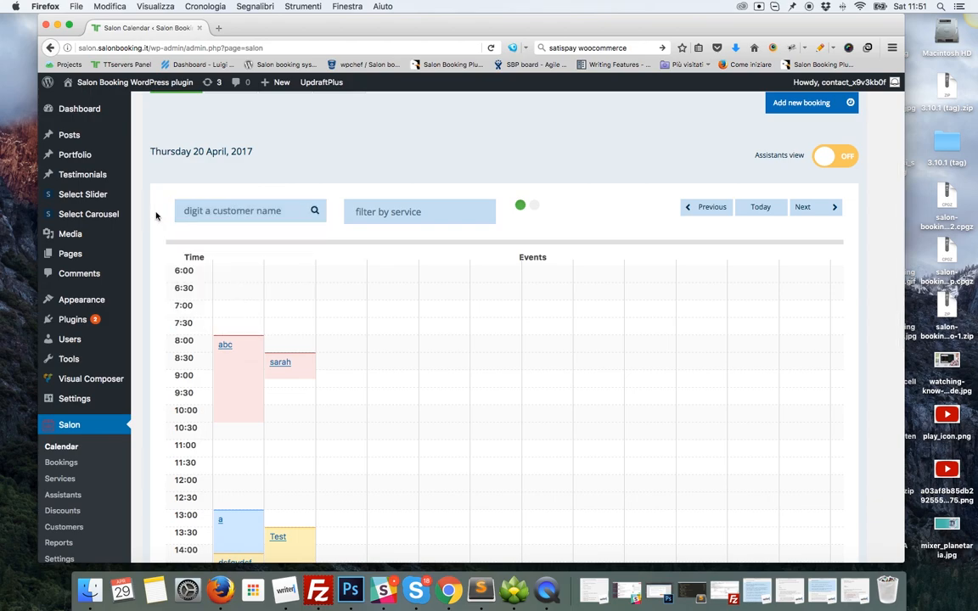
click(419, 212)
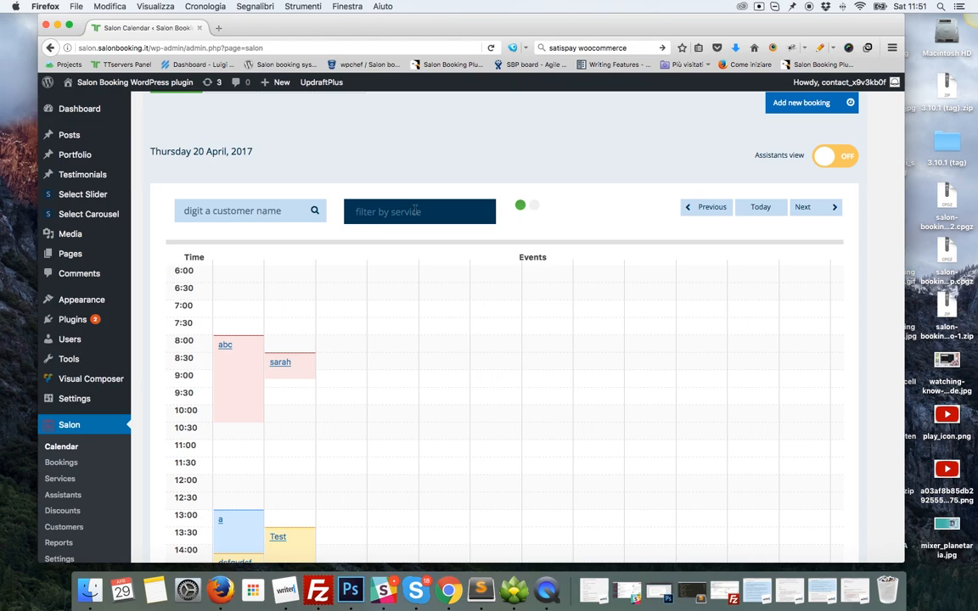
click(419, 211)
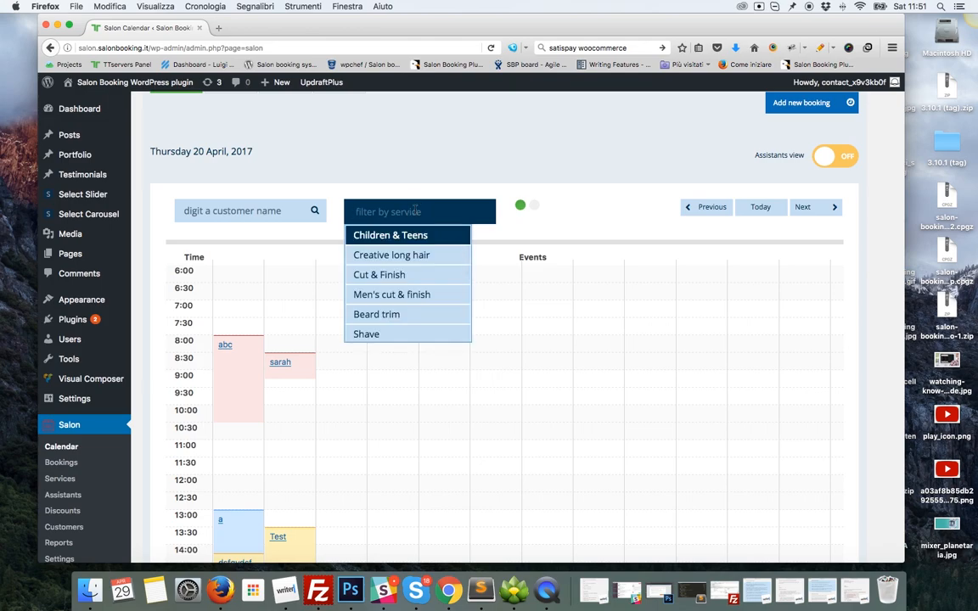
mouse_move(404, 254)
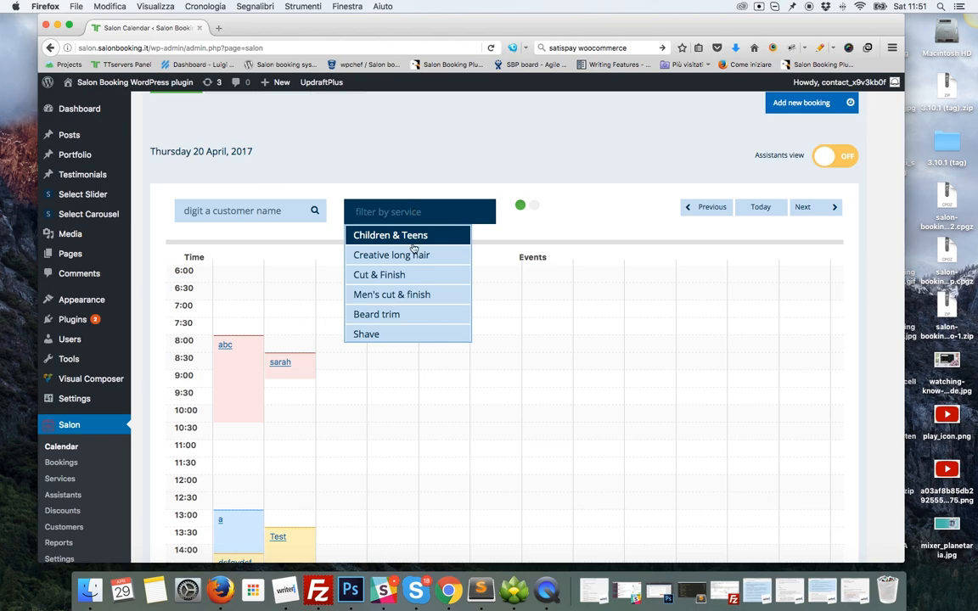
click(392, 254)
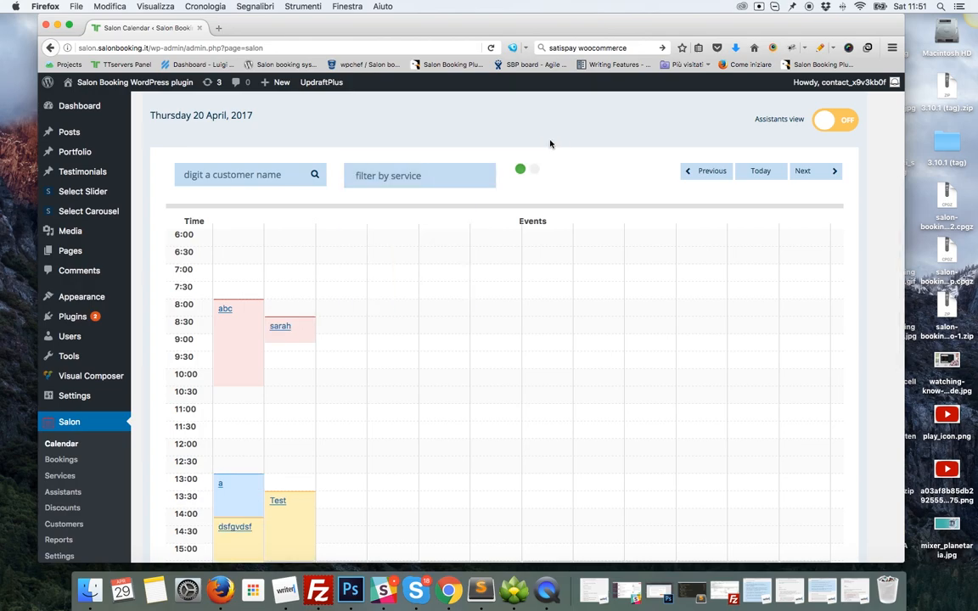
- Scroll through the 20 April day schedule to review the bookings down to the Joe entries
scroll(down, 3)
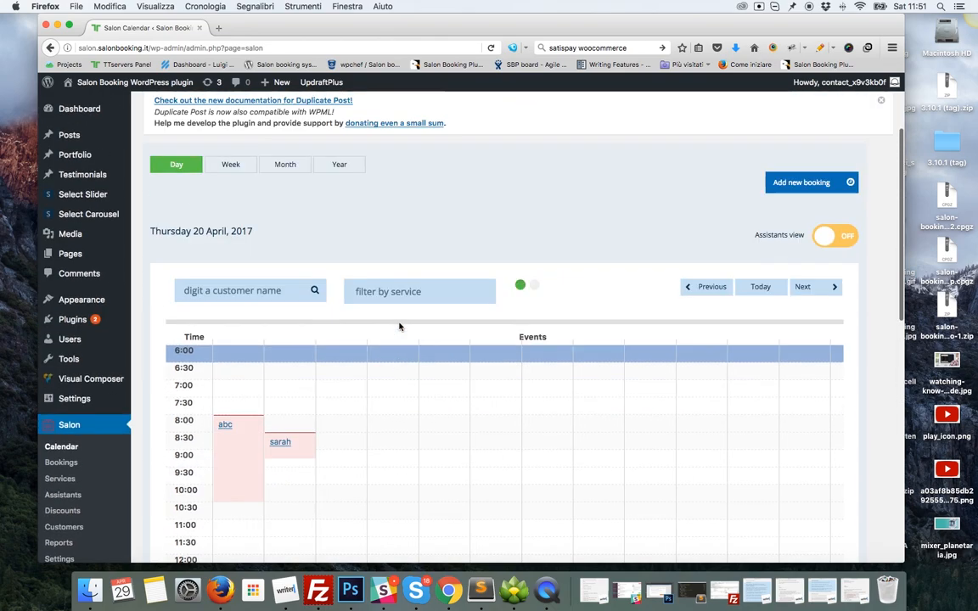
scroll(down, 3)
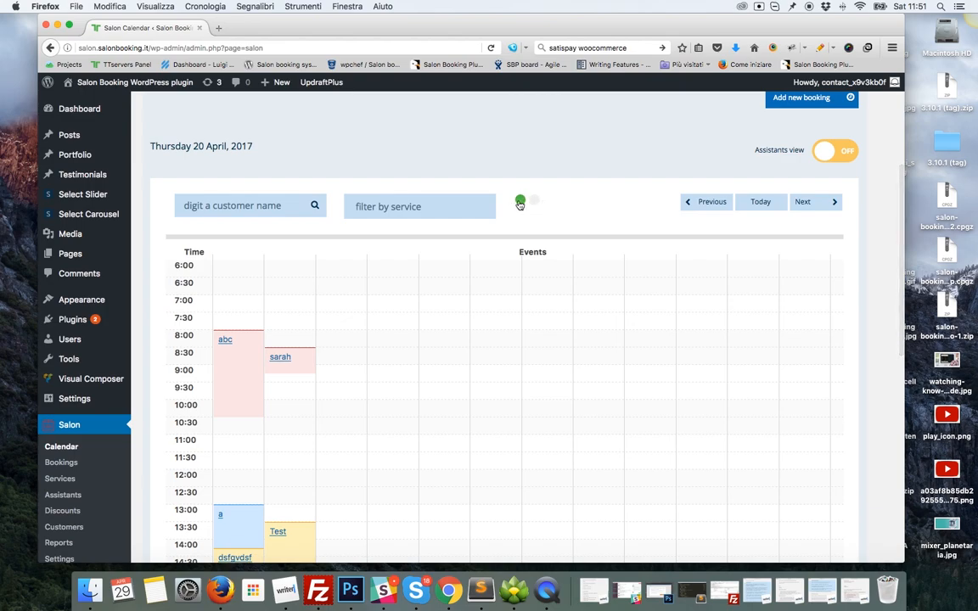
scroll(down, 3)
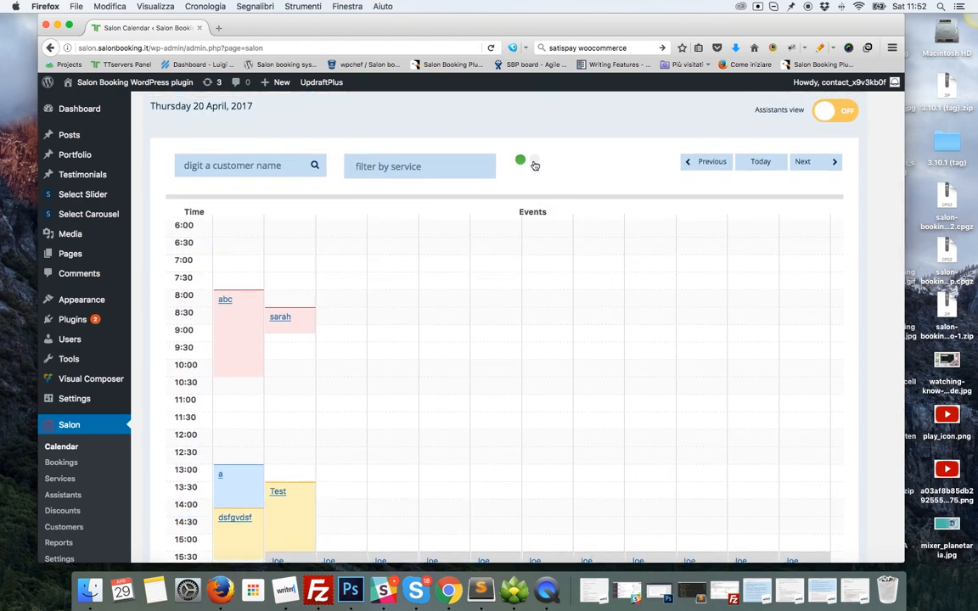
click(534, 163)
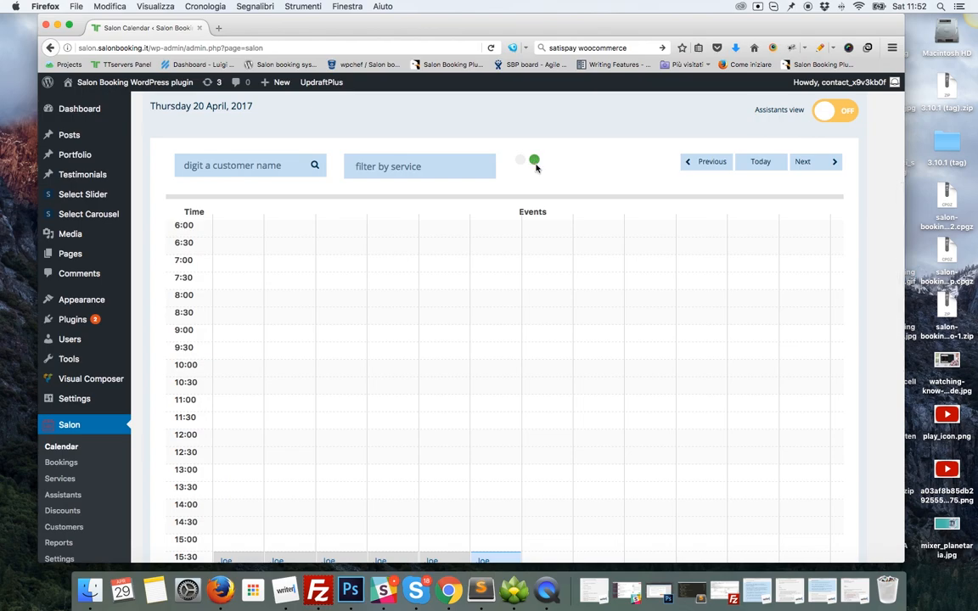
scroll(down, 3)
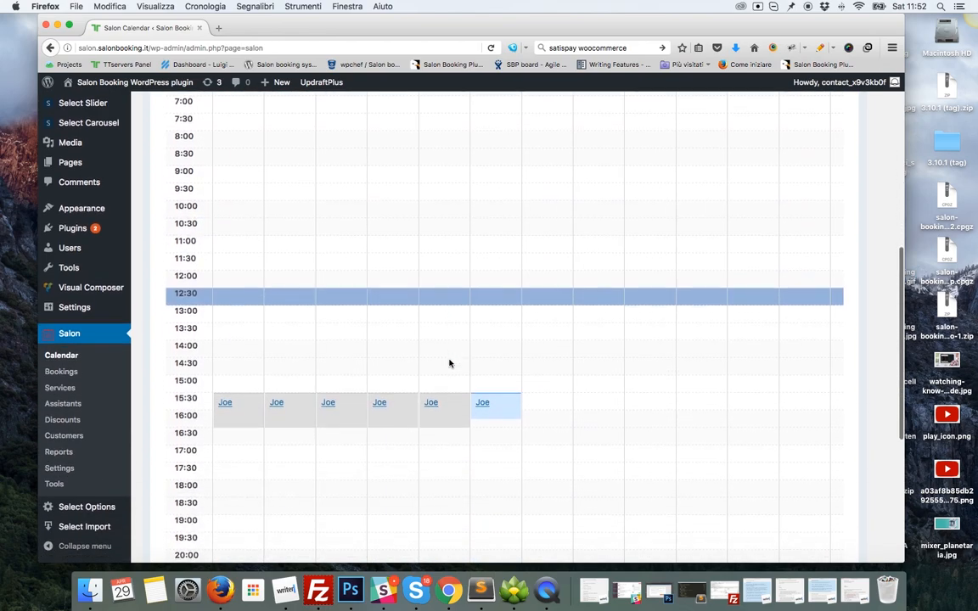
mouse_move(504, 400)
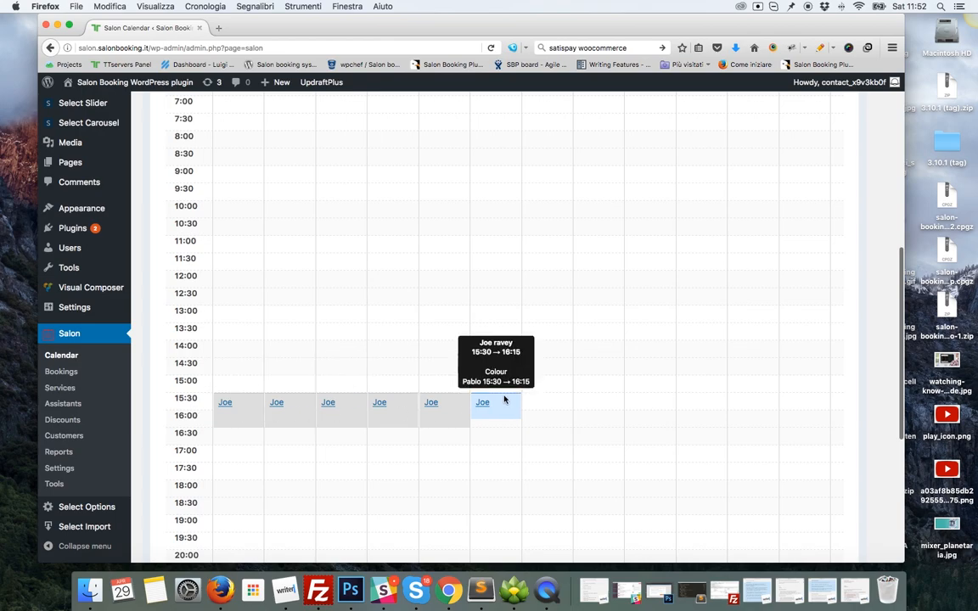
mouse_move(483, 417)
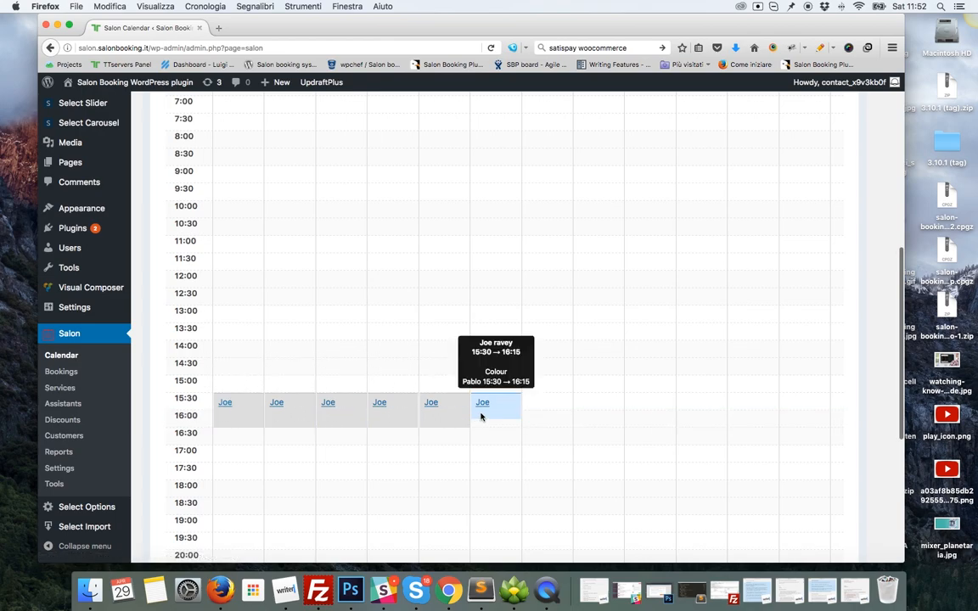
mouse_move(397, 423)
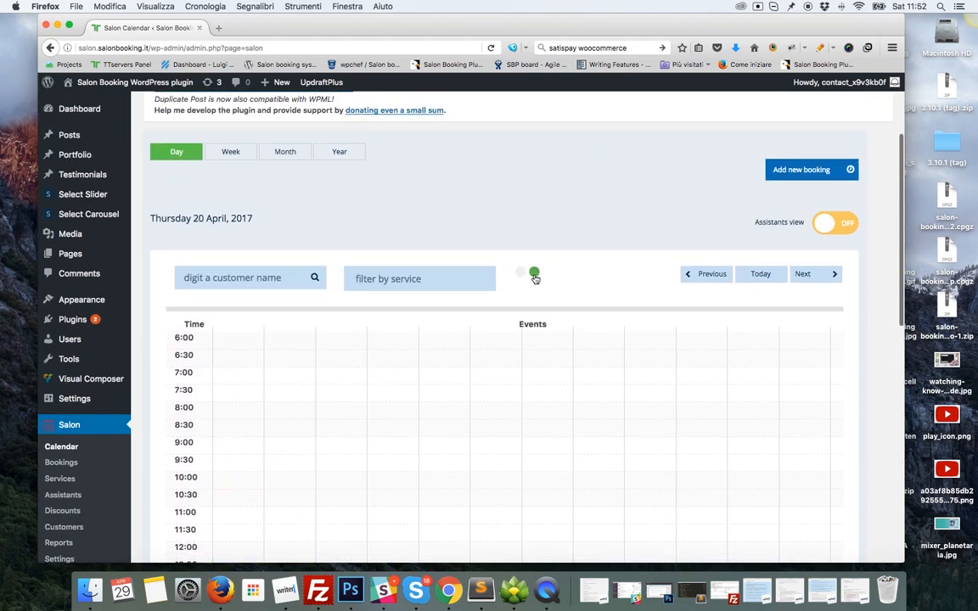
scroll(down, 3)
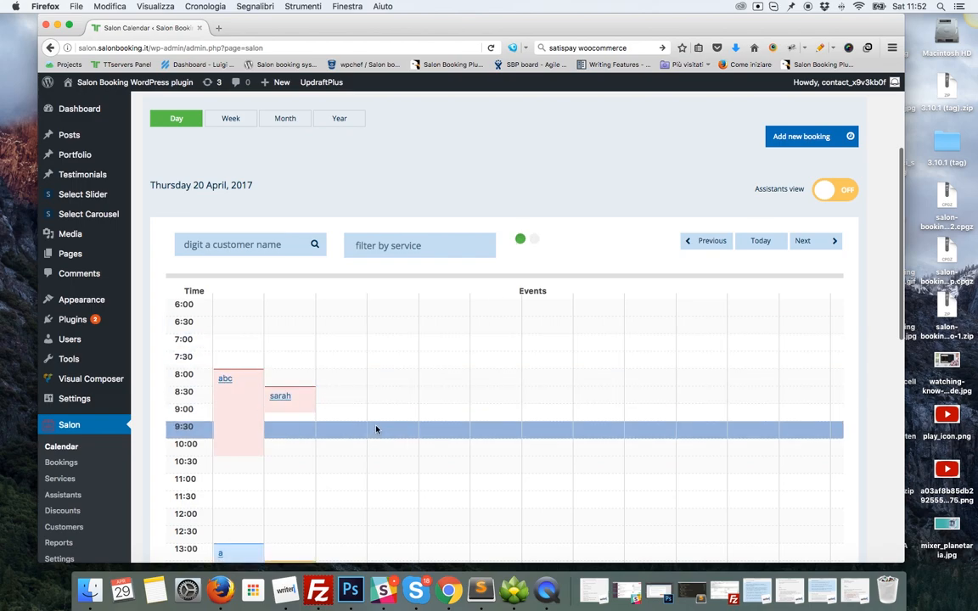
scroll(down, 3)
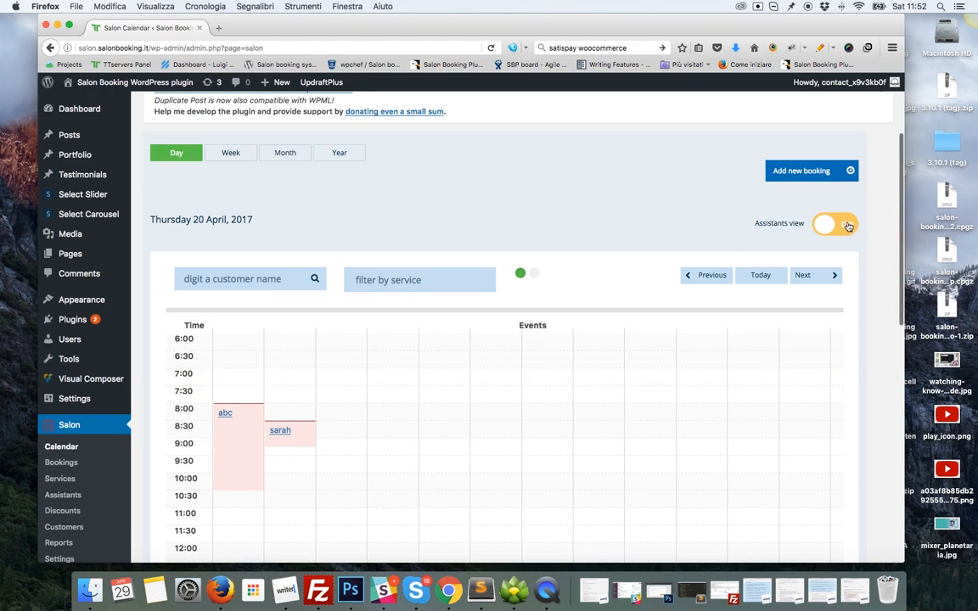
- Turn Assistants view on and scroll through the Lisa, Frank, Pablo, Maria and Mario columns
click(835, 224)
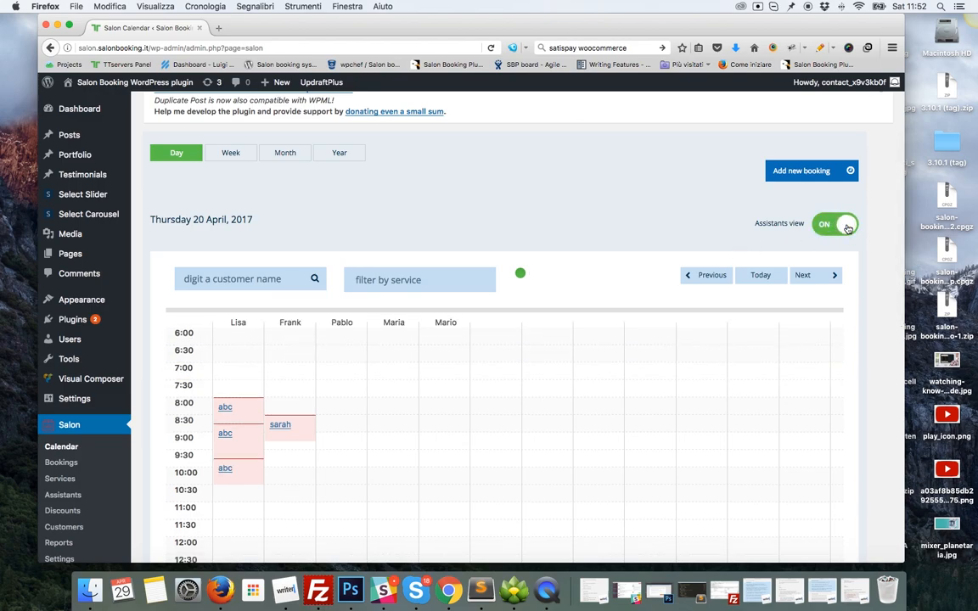
scroll(down, 3)
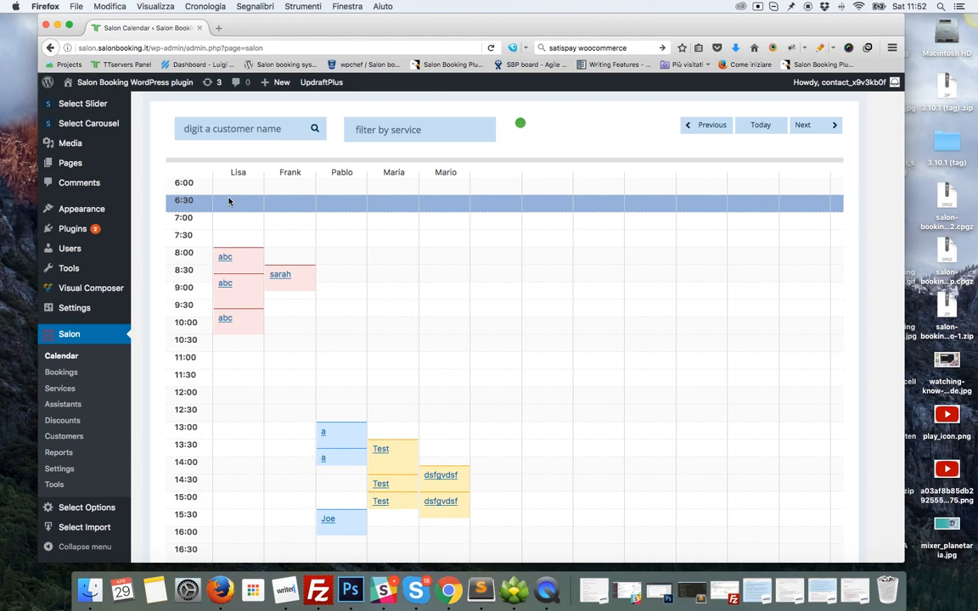
scroll(down, 3)
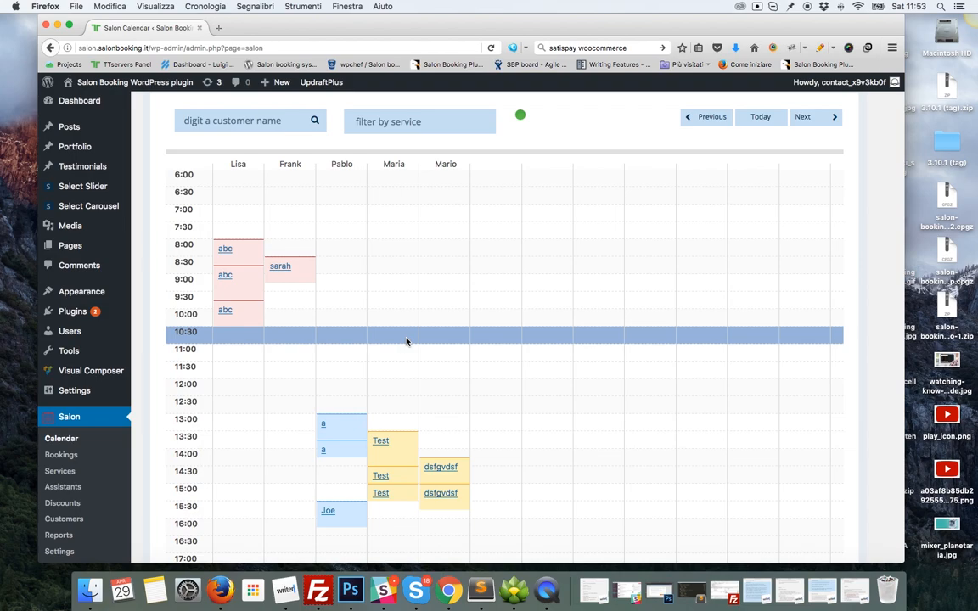
scroll(down, 3)
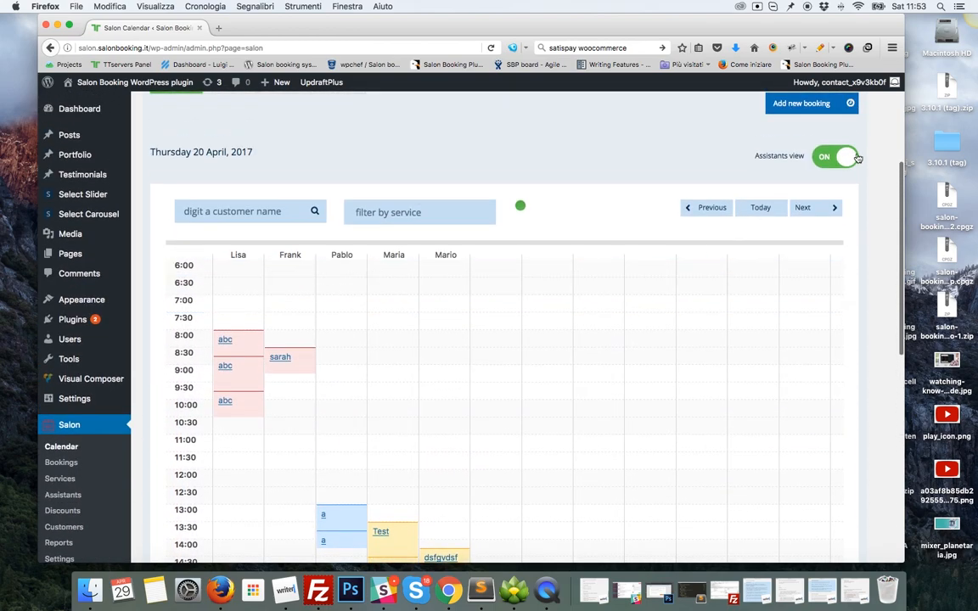
- Turn Assistants view off and scroll the combined 20 April events grid
click(837, 156)
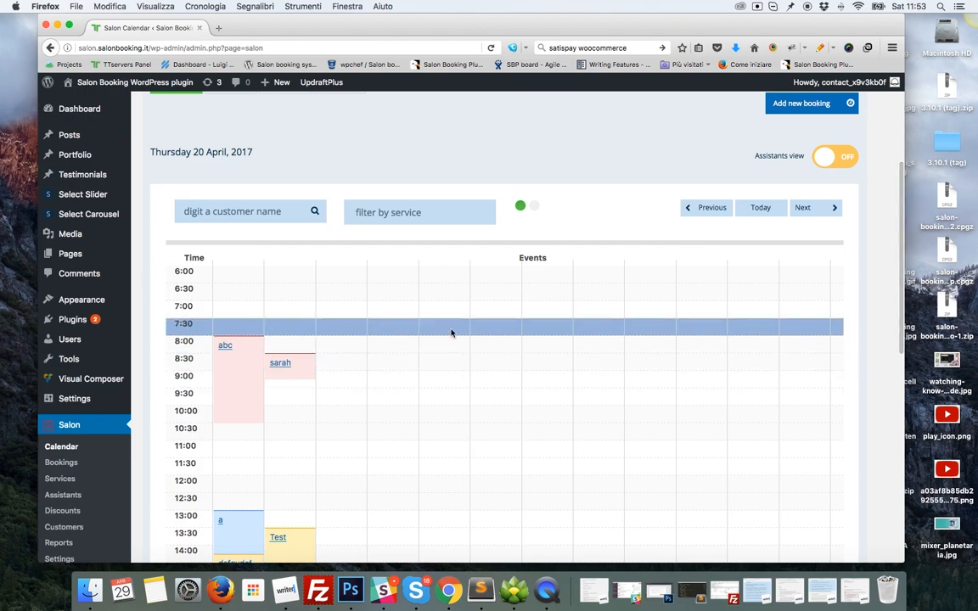
scroll(down, 3)
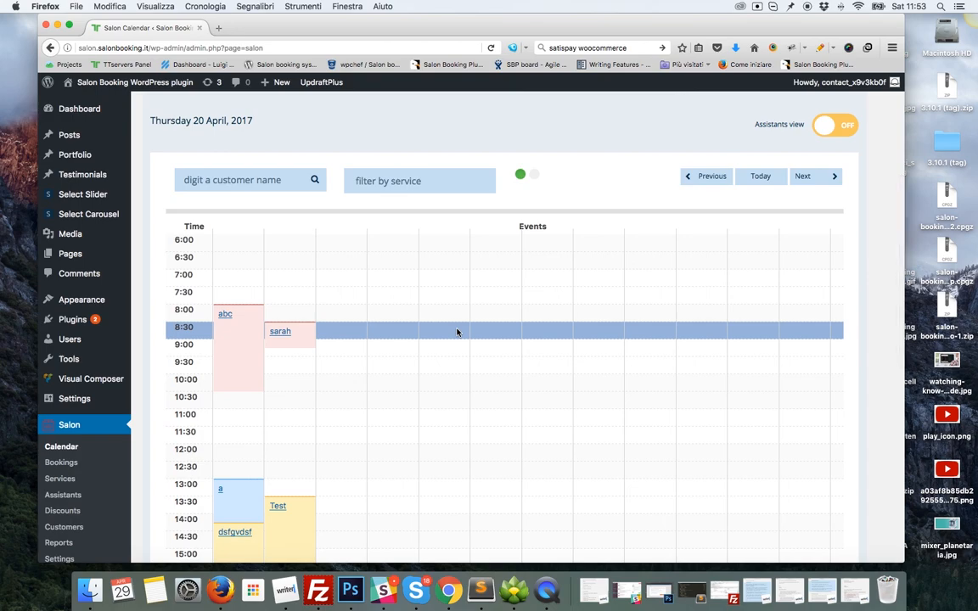
mouse_move(455, 293)
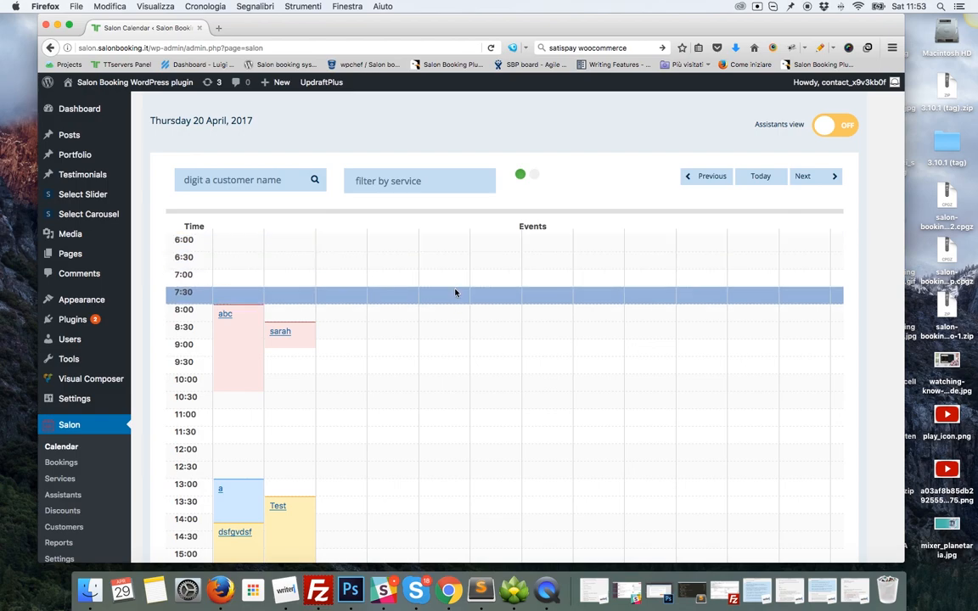
mouse_move(479, 313)
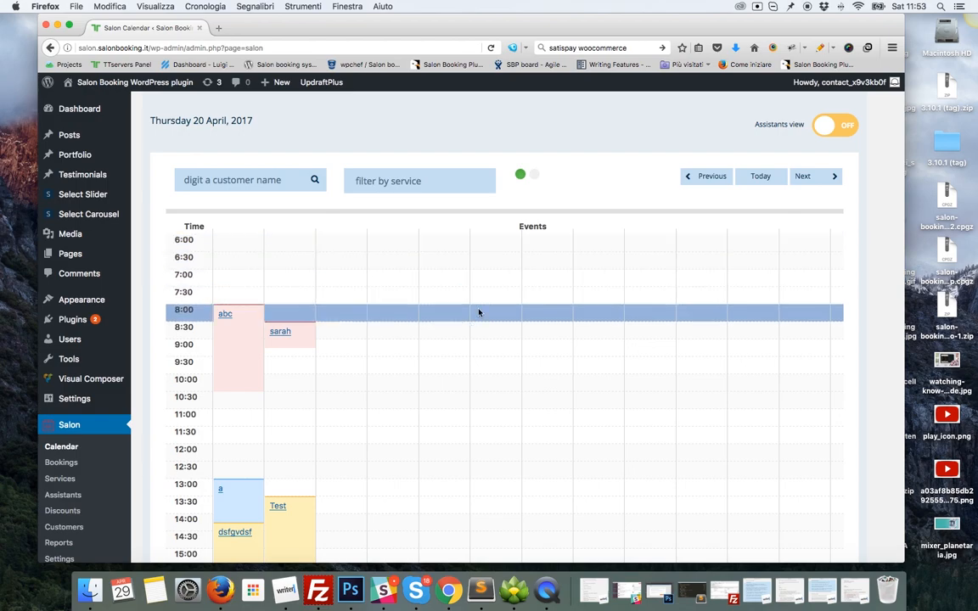
mouse_move(495, 296)
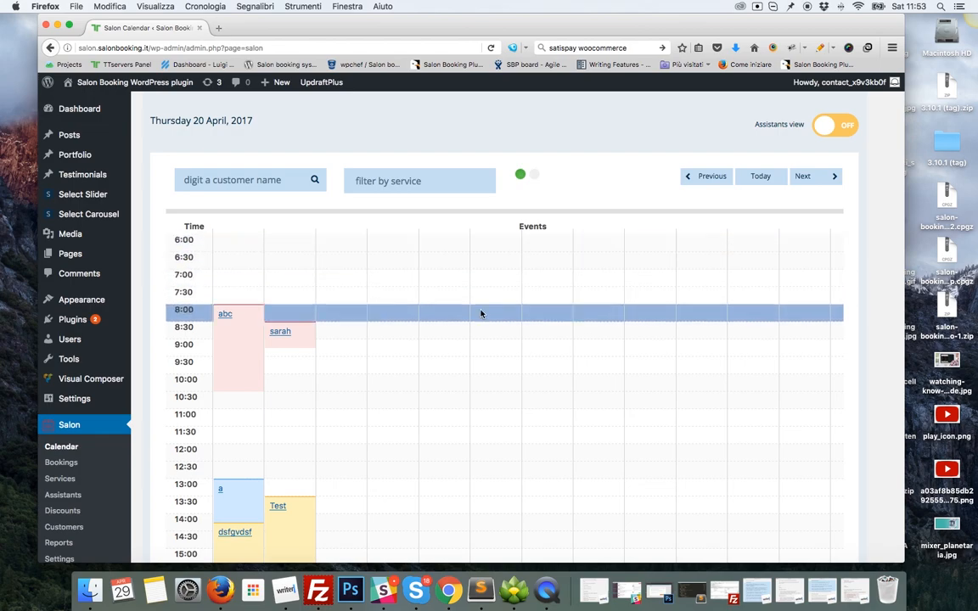
mouse_move(377, 276)
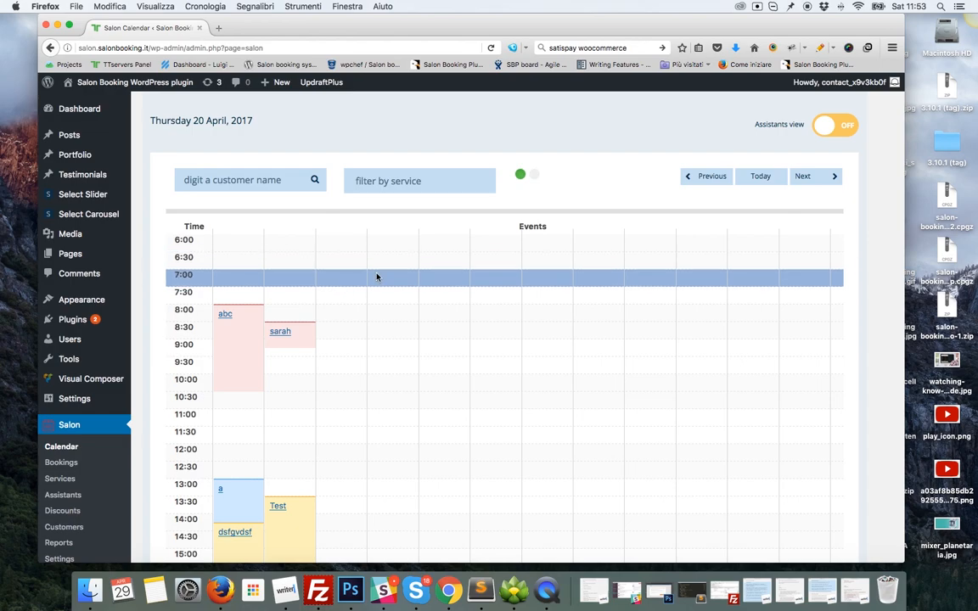
mouse_move(498, 286)
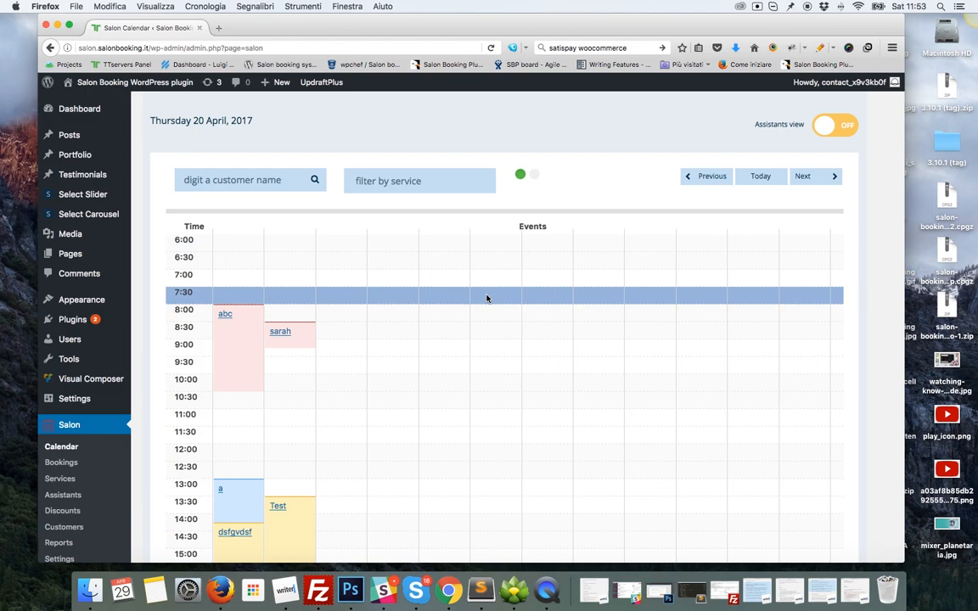
mouse_move(463, 296)
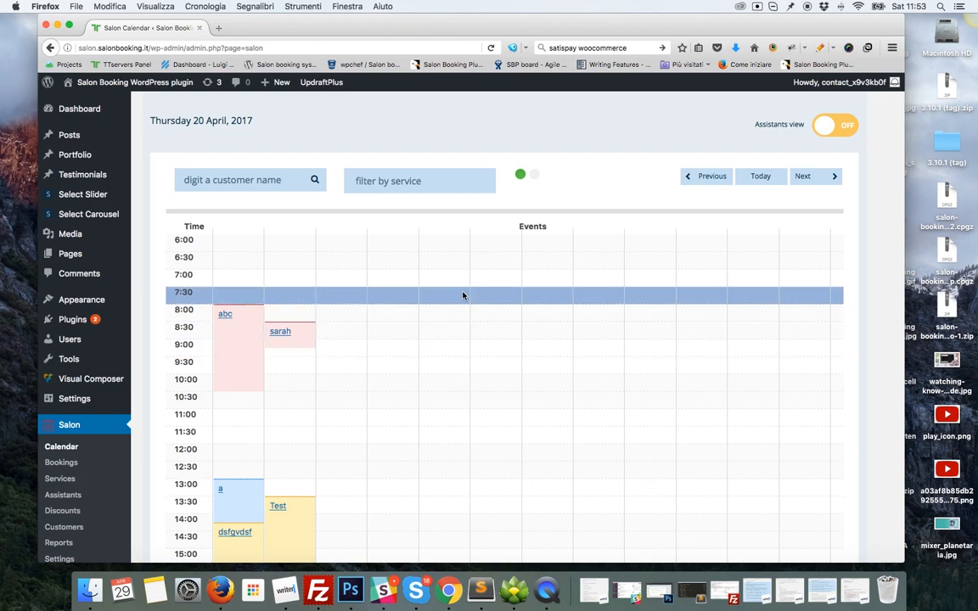